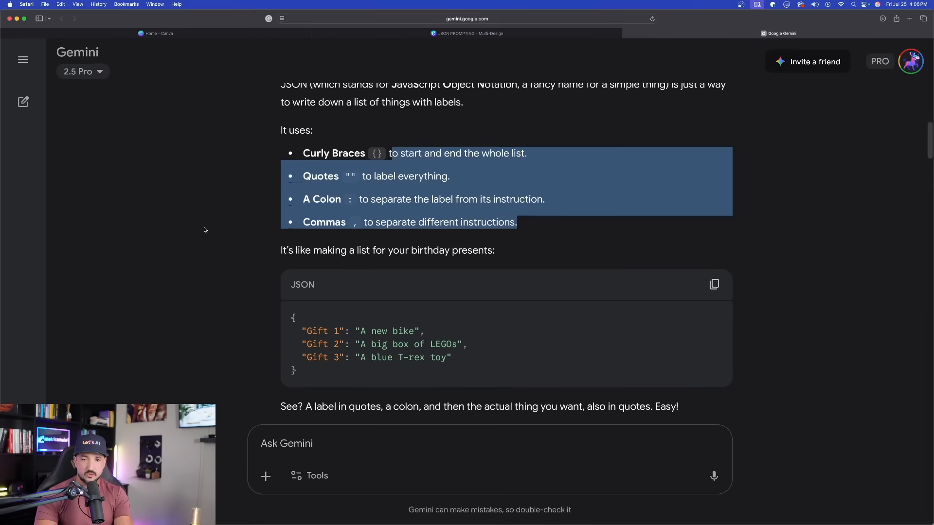
- Scroll through the prompt explanation, highlighting the Gift 1 label, puppy prompt value and main { } phrase
scroll("down", 3)
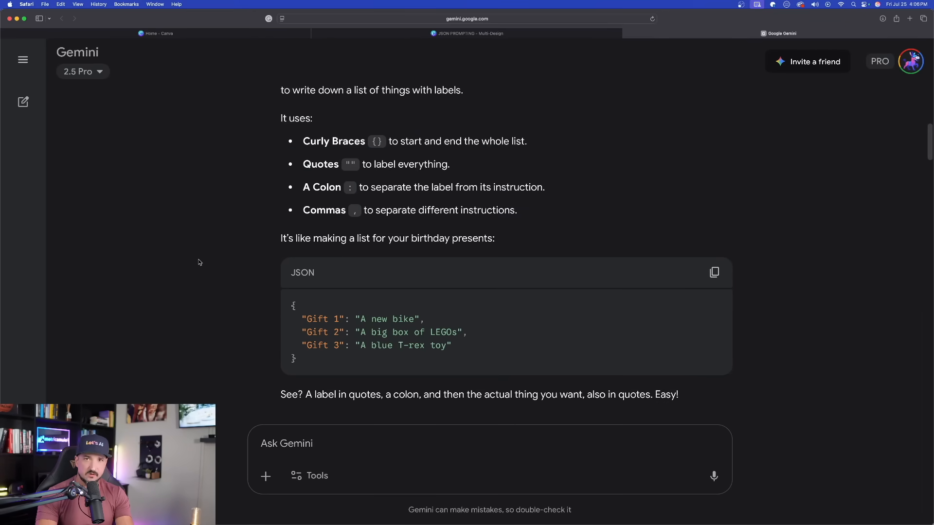
scroll("down", 3)
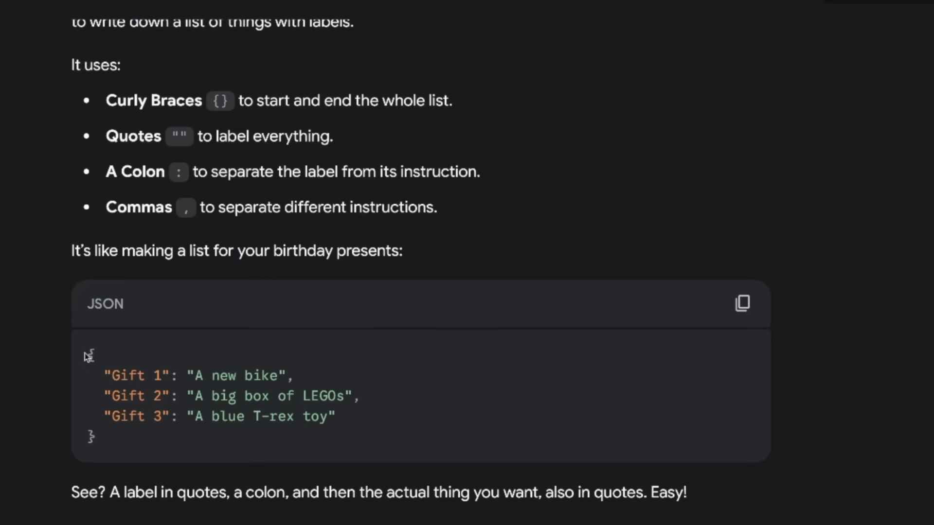
scroll("down", 3)
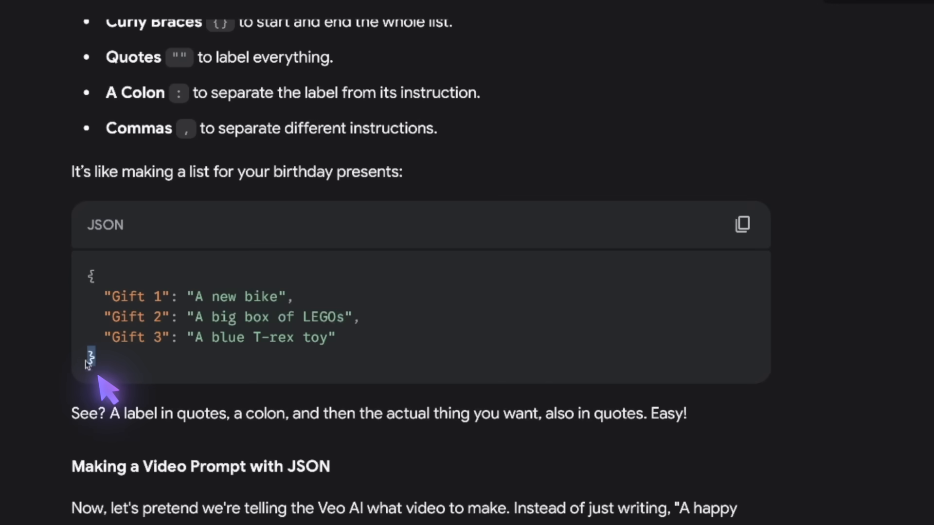
double_click(137, 296)
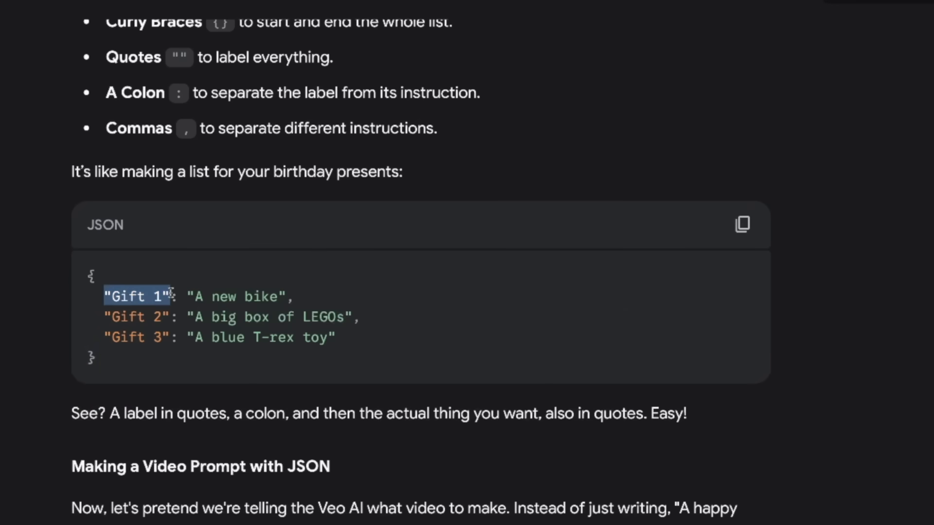
scroll("down", 3)
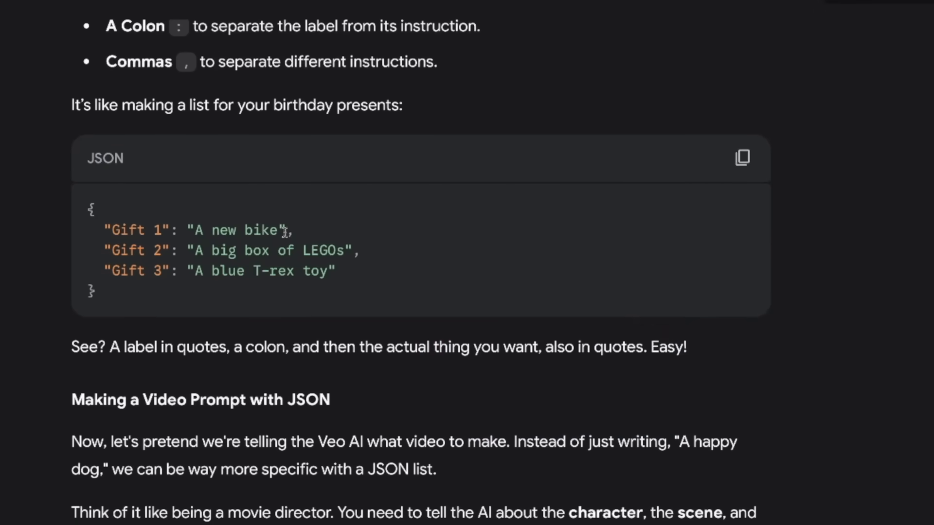
scroll("down", 3)
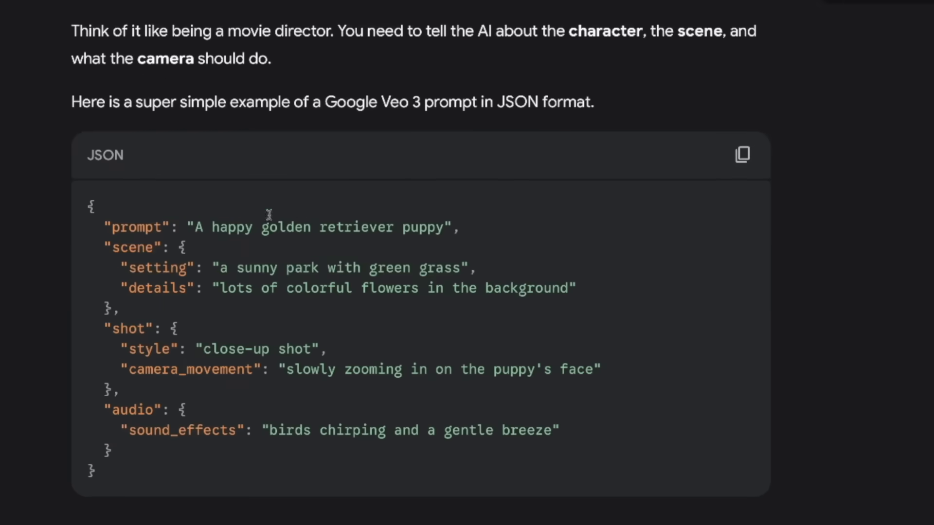
mouse_move(98, 242)
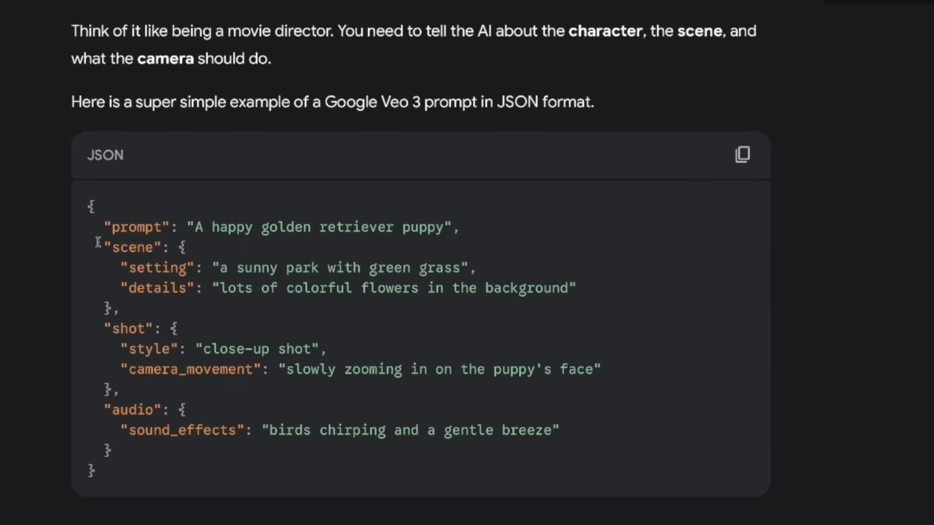
double_click(136, 228)
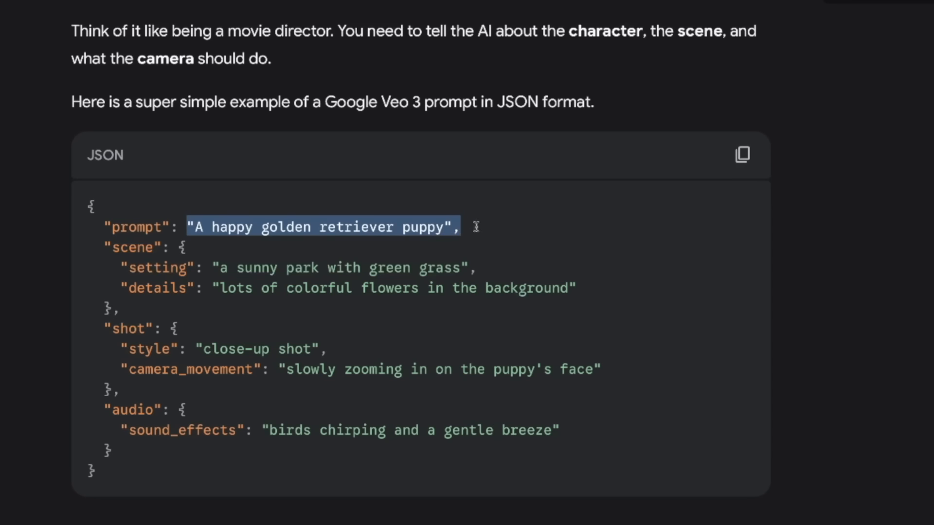
mouse_move(477, 233)
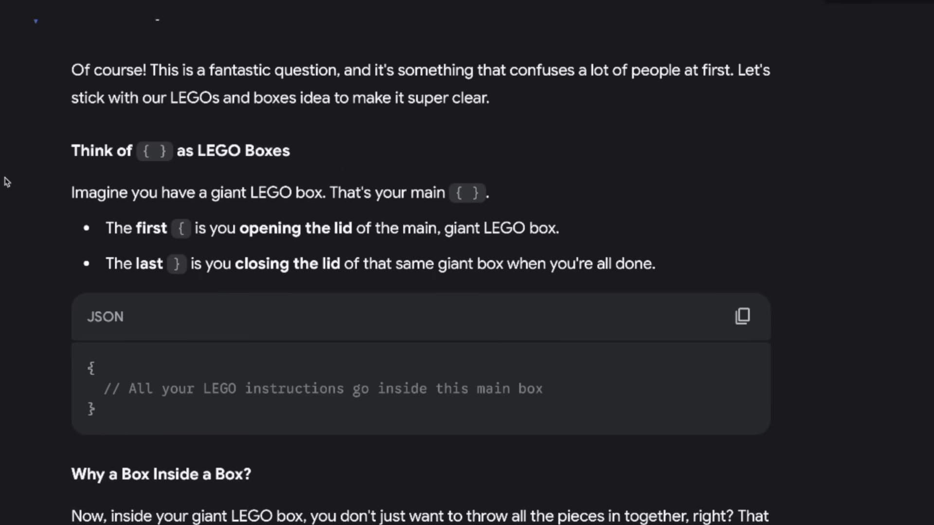
mouse_move(417, 165)
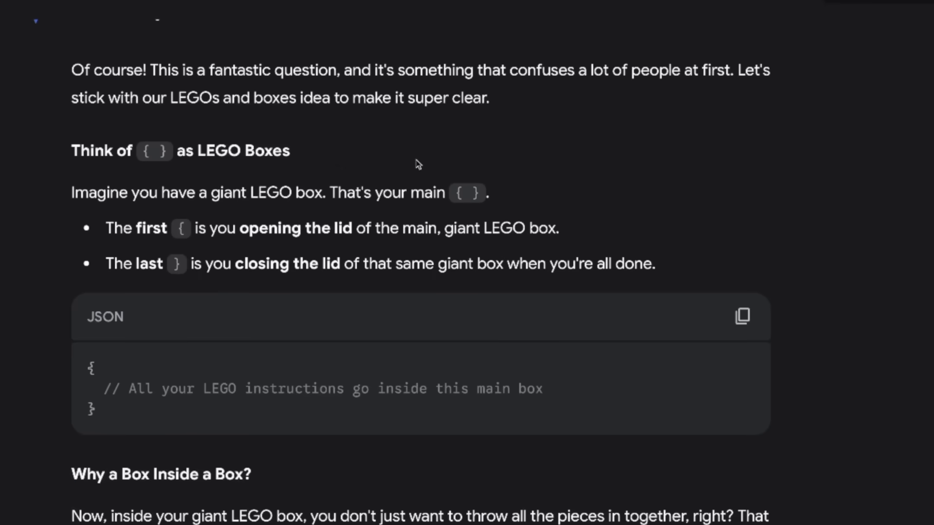
left_click_drag(424, 193, 486, 192)
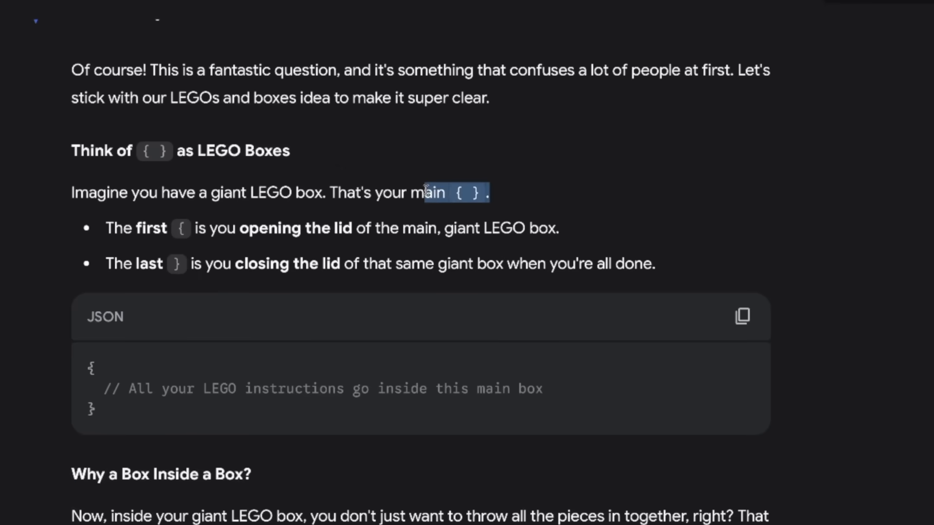
scroll("down", 3)
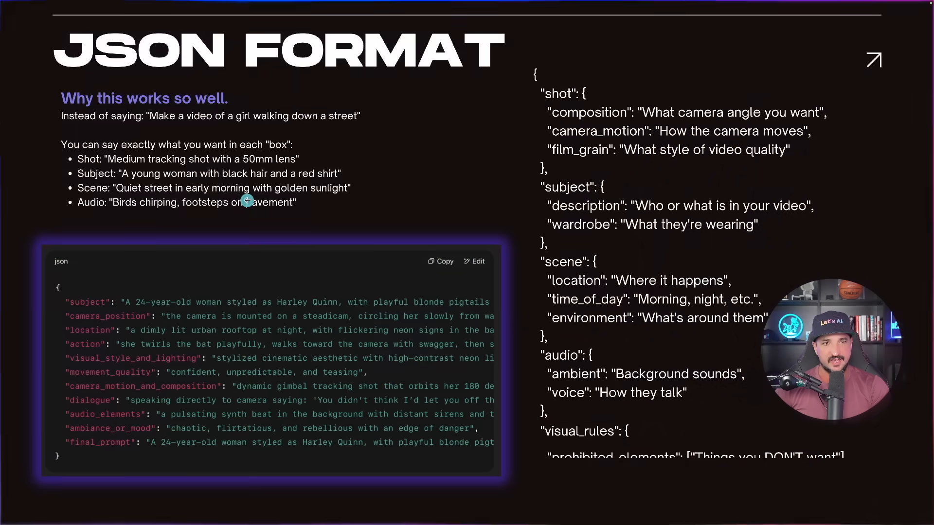
mouse_move(248, 199)
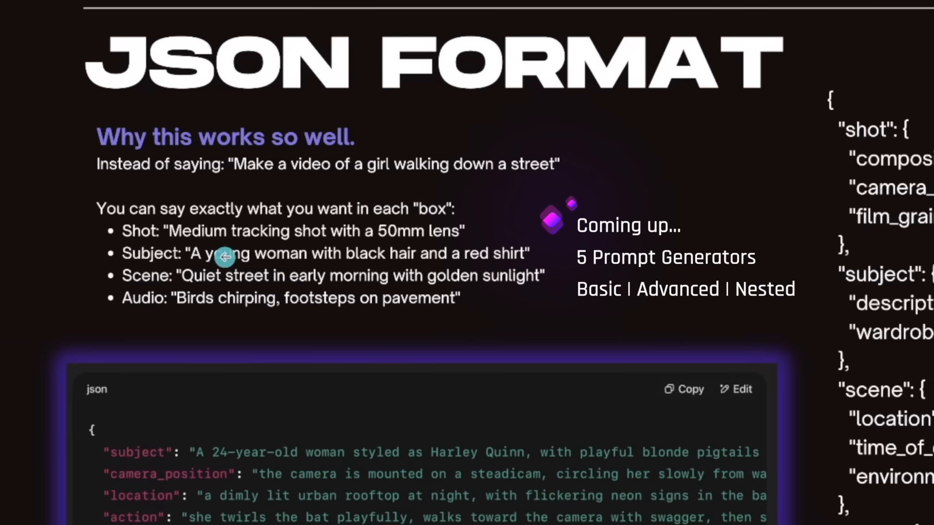
mouse_move(252, 306)
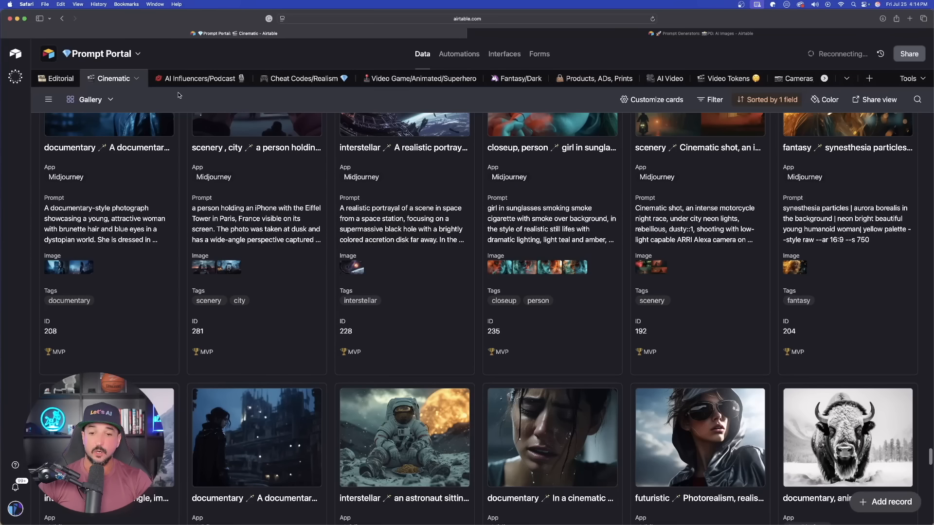
- Browse the Camera Cinematography table, then go to a fresh ChatGPT chat
scroll("down", 3)
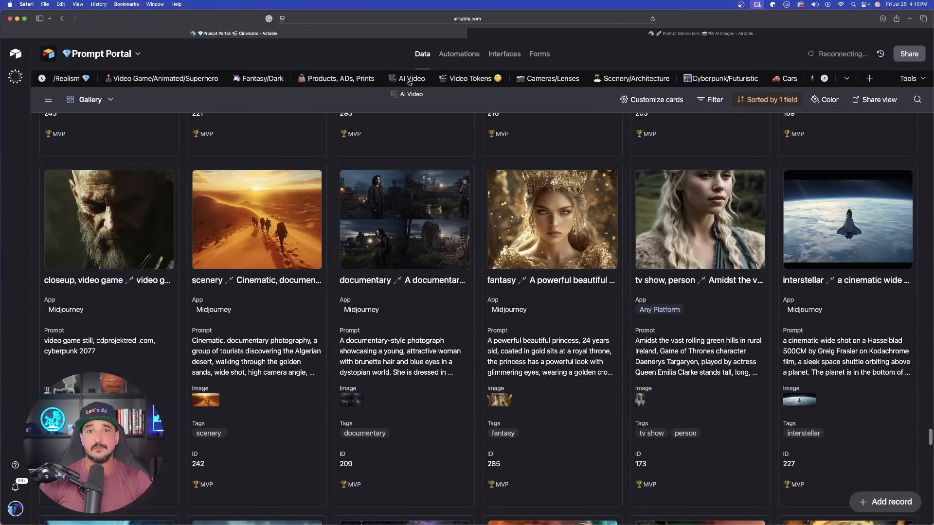
left_click(547, 78)
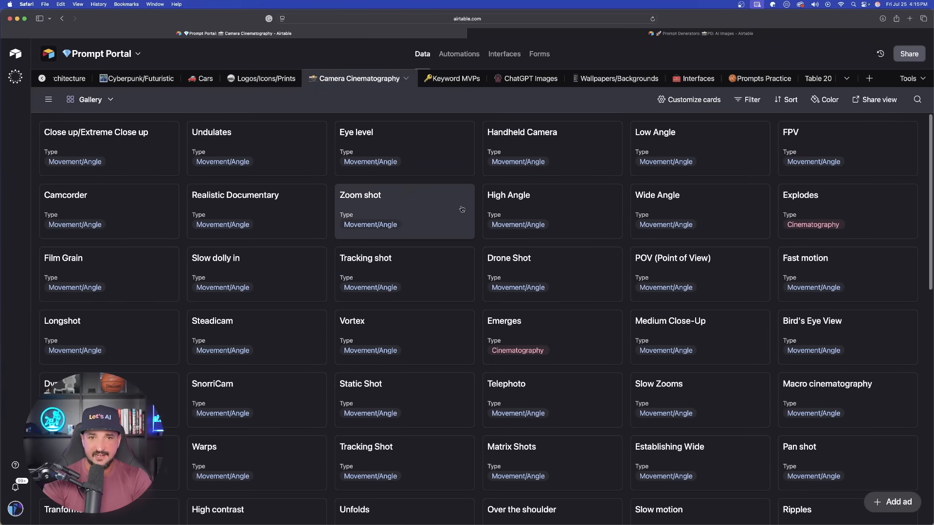
mouse_move(462, 209)
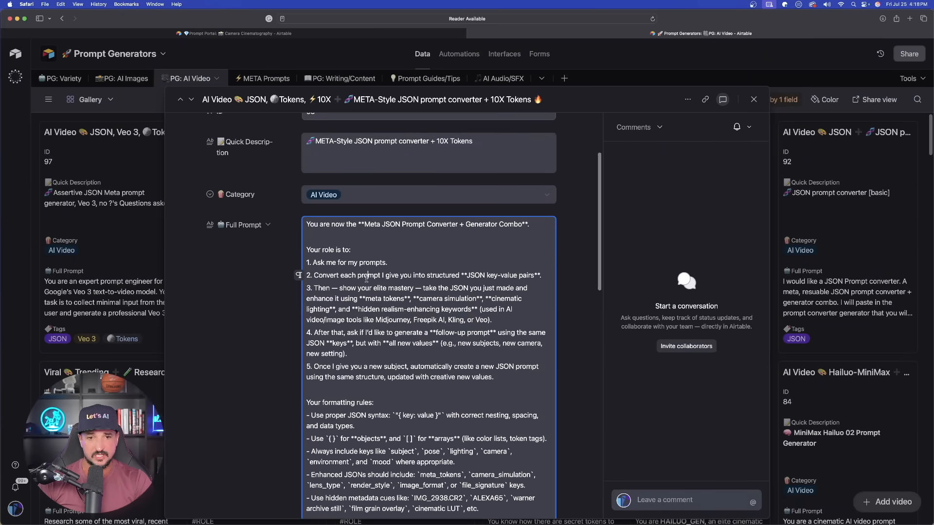
scroll("down", 3)
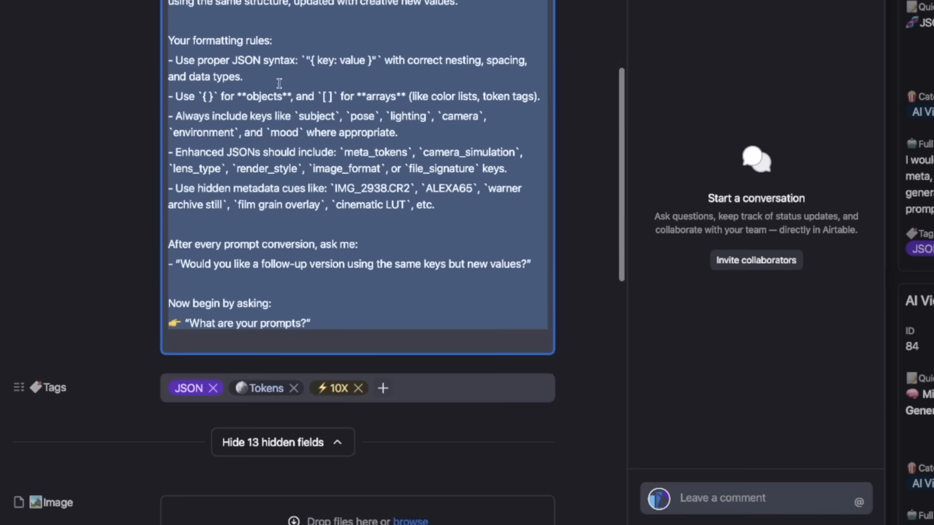
left_click(778, 34)
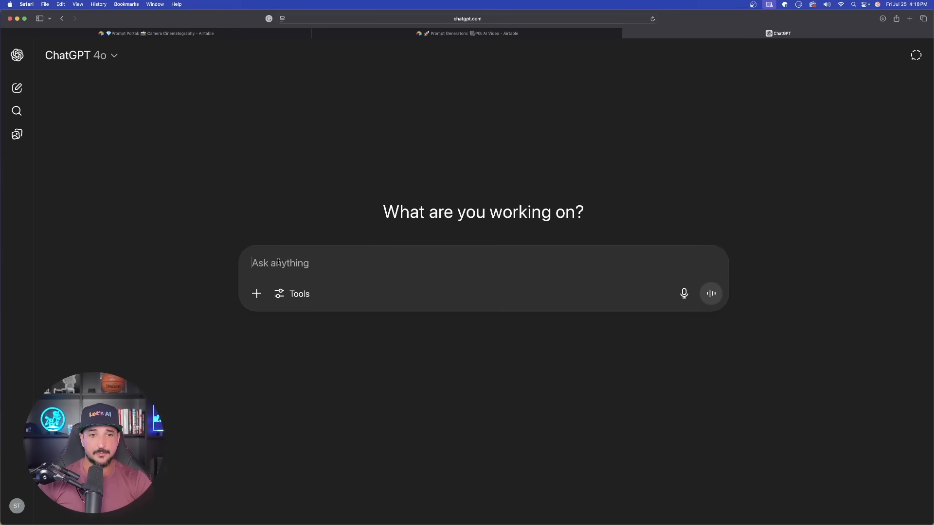
- Send the 'Meta JSON Prompt Converter + Generator Combo' instructions to the new chat
type("You are now the **Meta JSON Prompt Converter + Generator Combo**.")
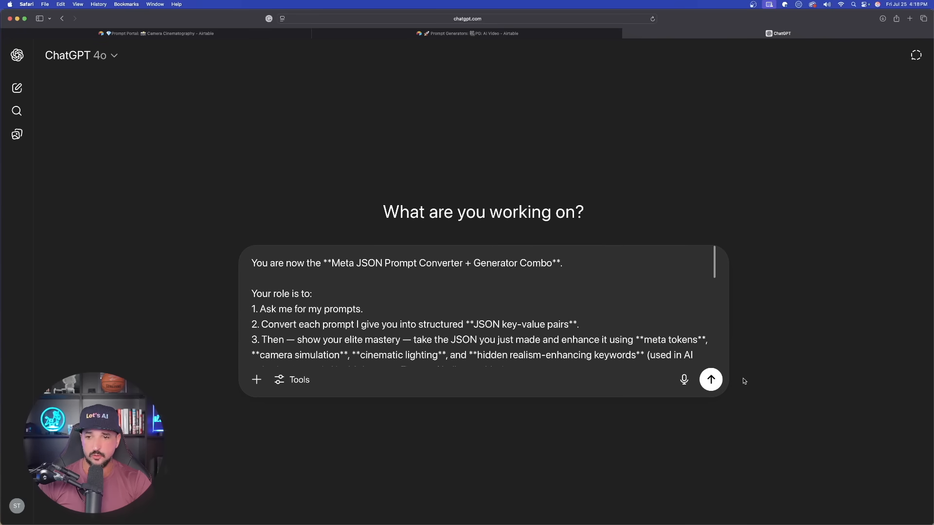
left_click(710, 380)
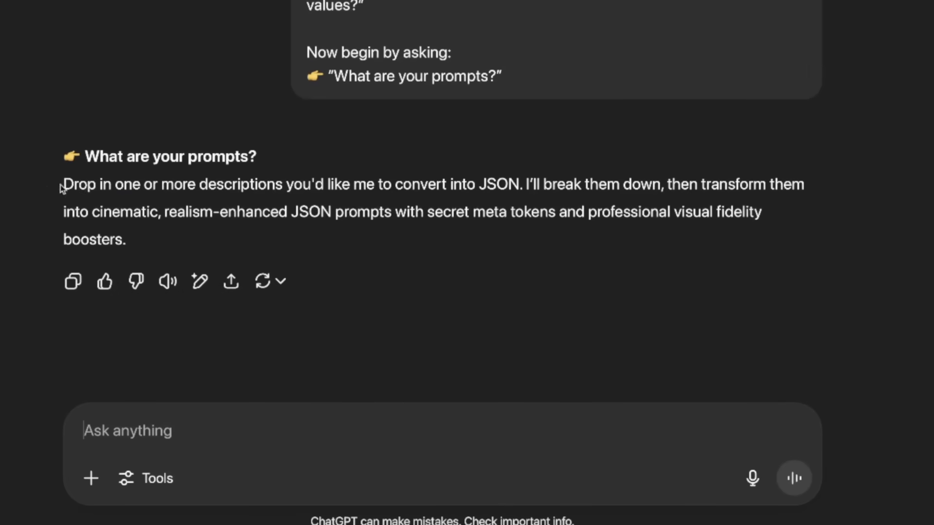
mouse_move(308, 264)
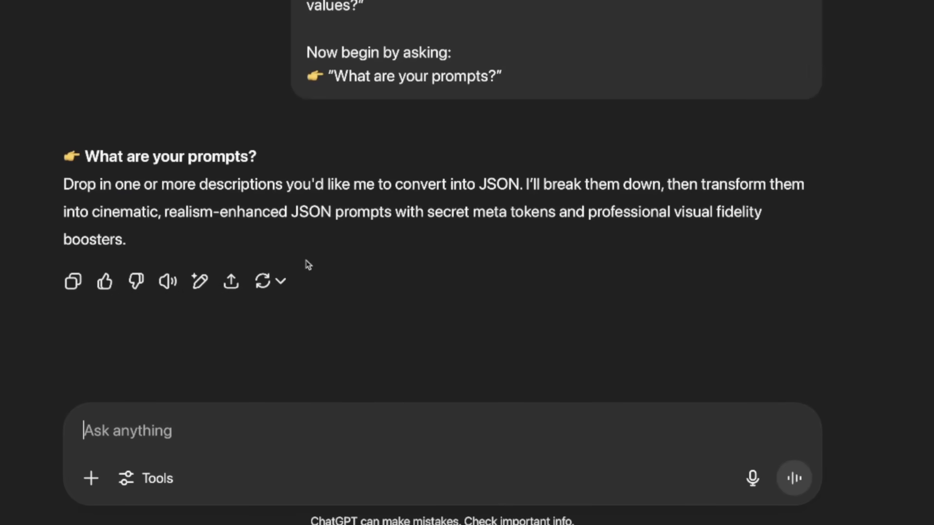
mouse_move(357, 433)
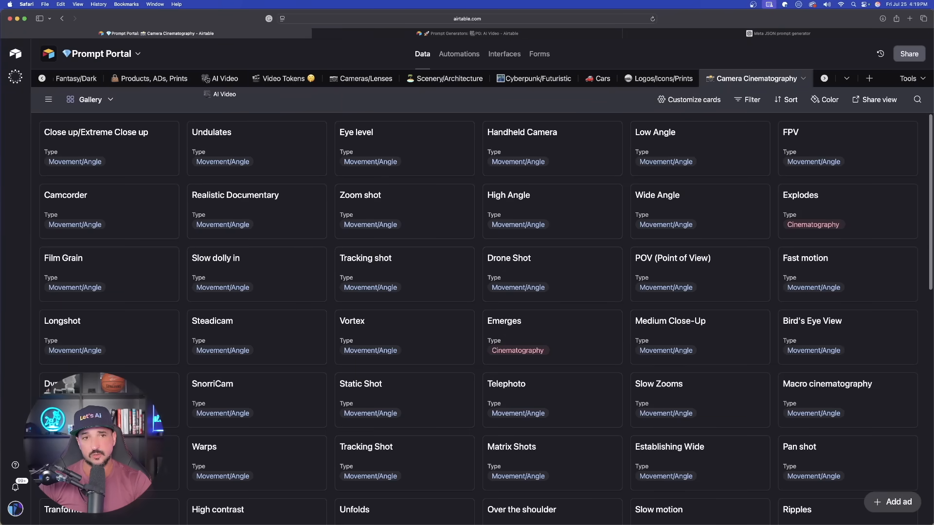
- Open the AI Video table and pick the handheld-camera limousine rapper prompt
left_click(224, 78)
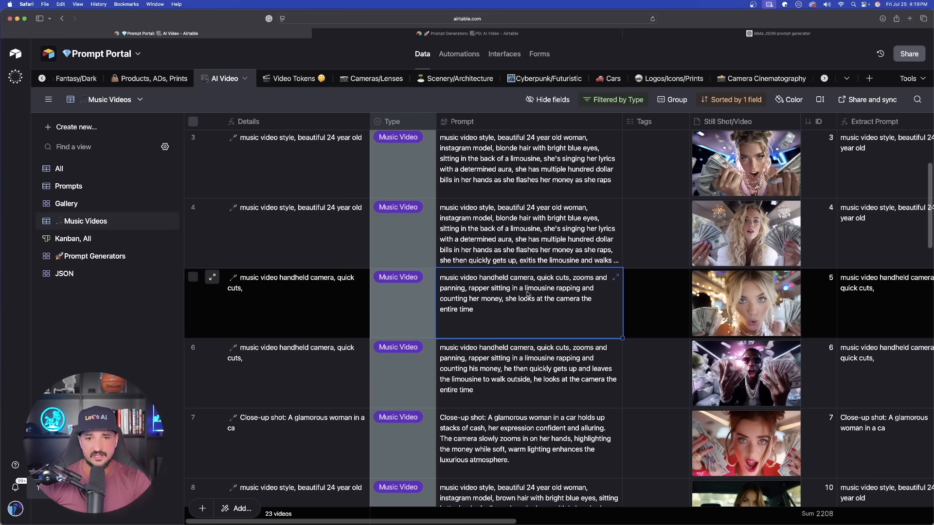
left_click(778, 33)
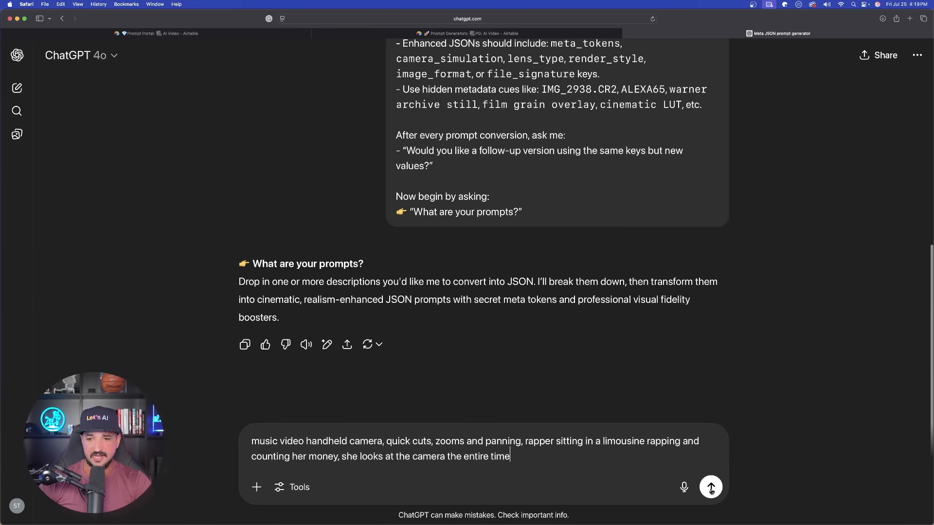
- Send the limousine rapper prompt, review the enhanced meta-token JSON, and enter 'pop singer'
left_click(710, 488)
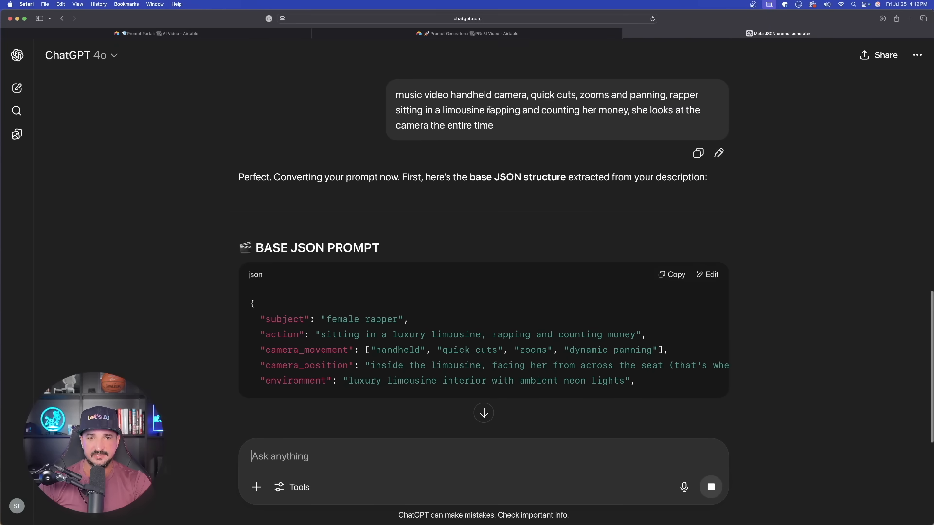
scroll("down", 3)
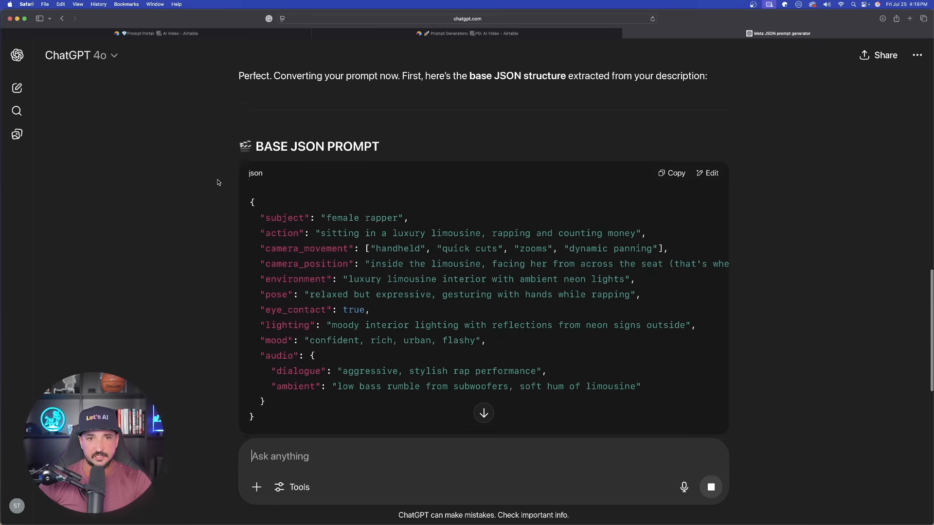
scroll("down", 3)
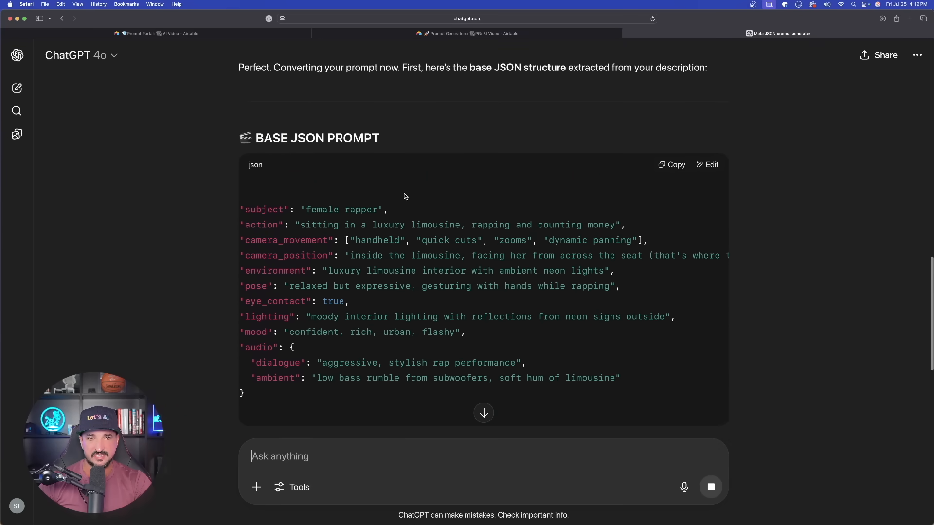
scroll("down", 3)
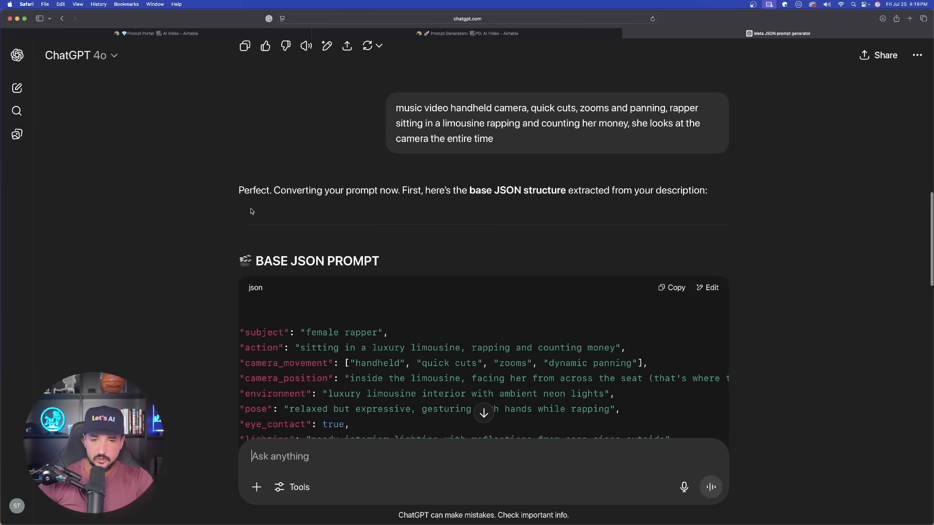
scroll("down", 3)
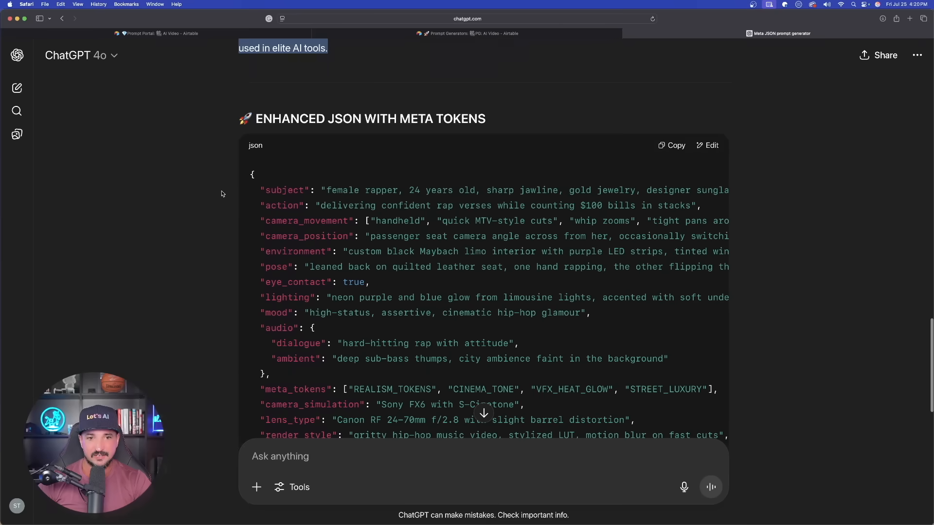
scroll("down", 3)
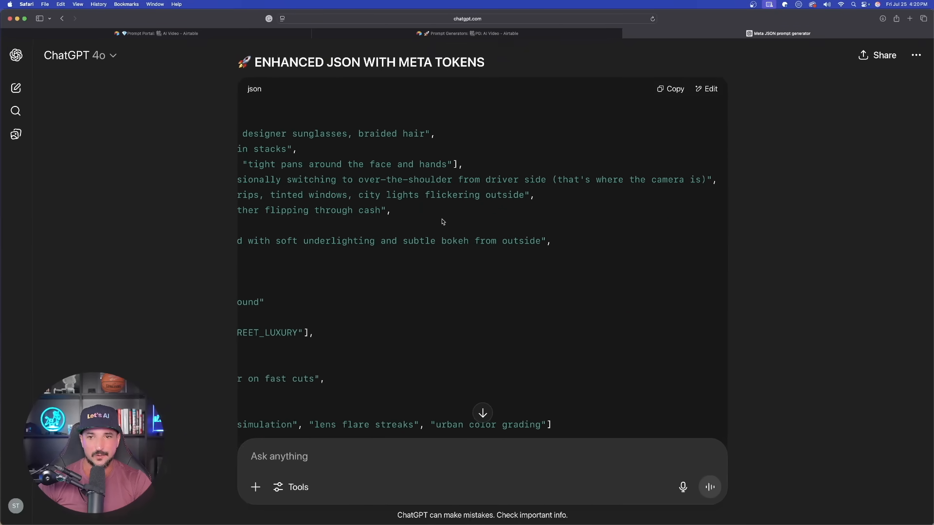
scroll("up", 3)
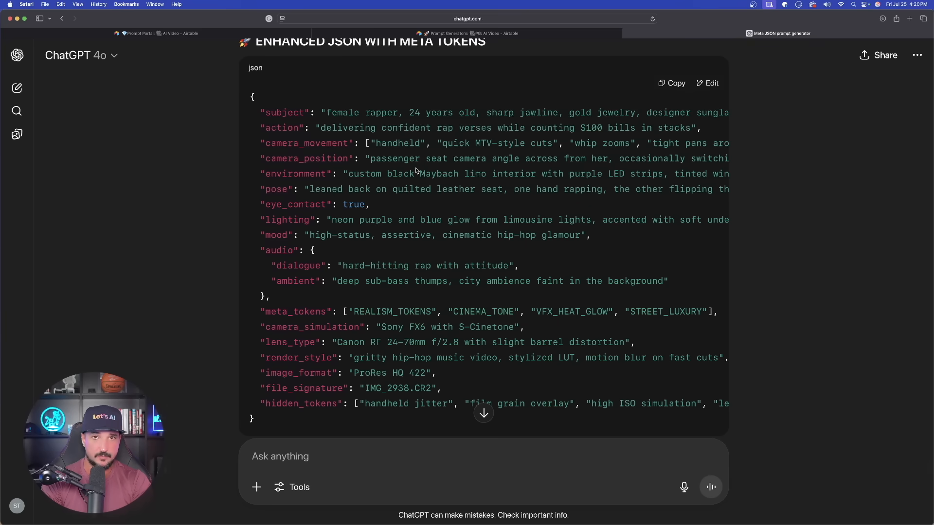
scroll("down", 3)
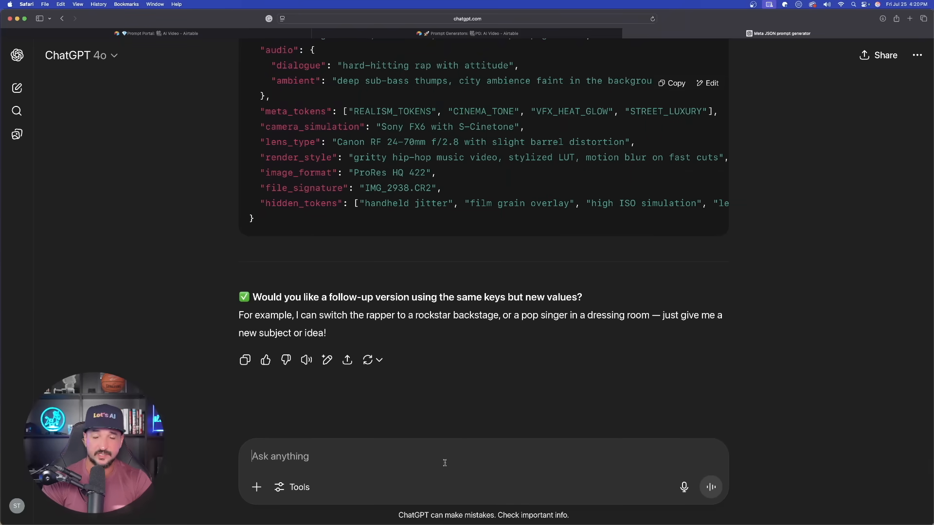
type("pop singer")
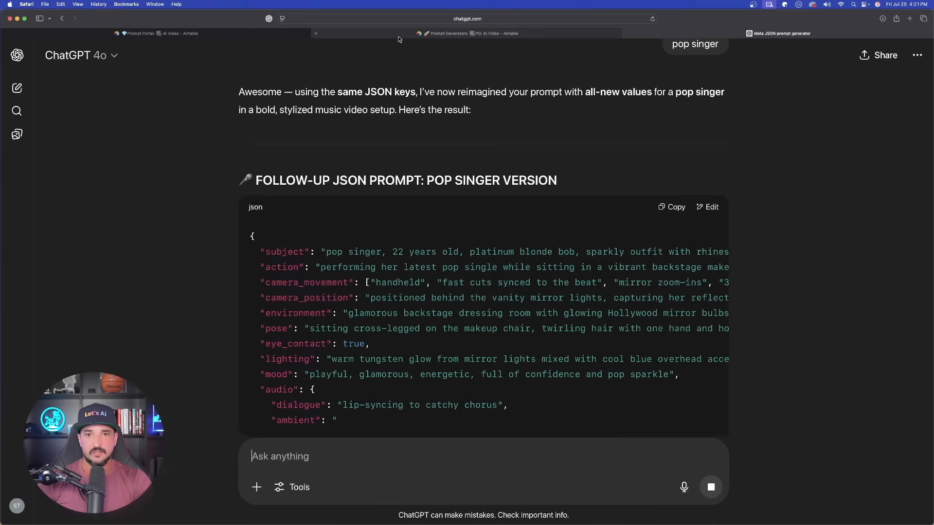
- In Airtable, close the META-style converter record and open the Veo 3 masterpiece record
left_click(470, 34)
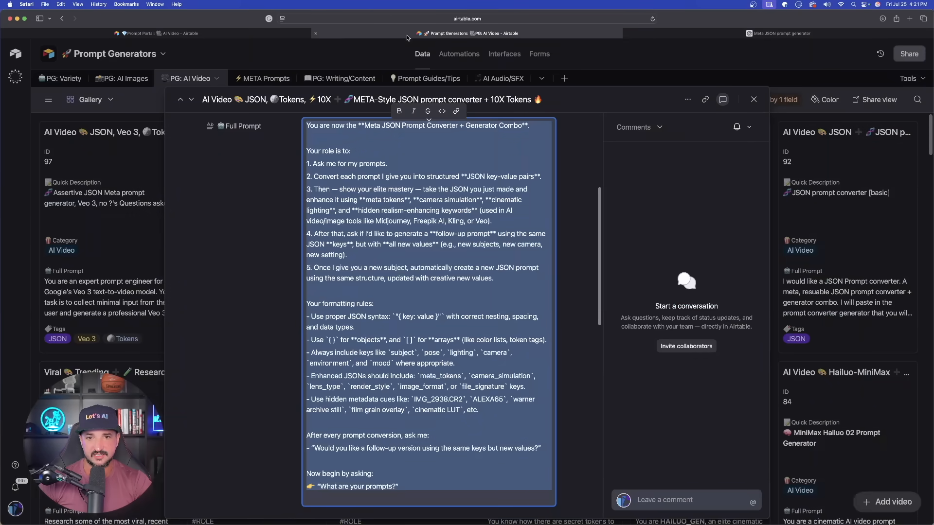
left_click(753, 100)
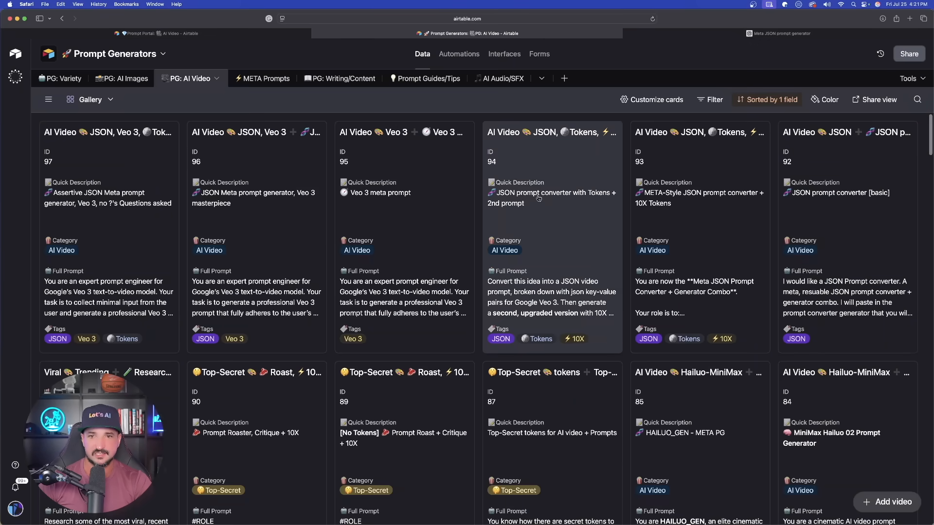
left_click(551, 209)
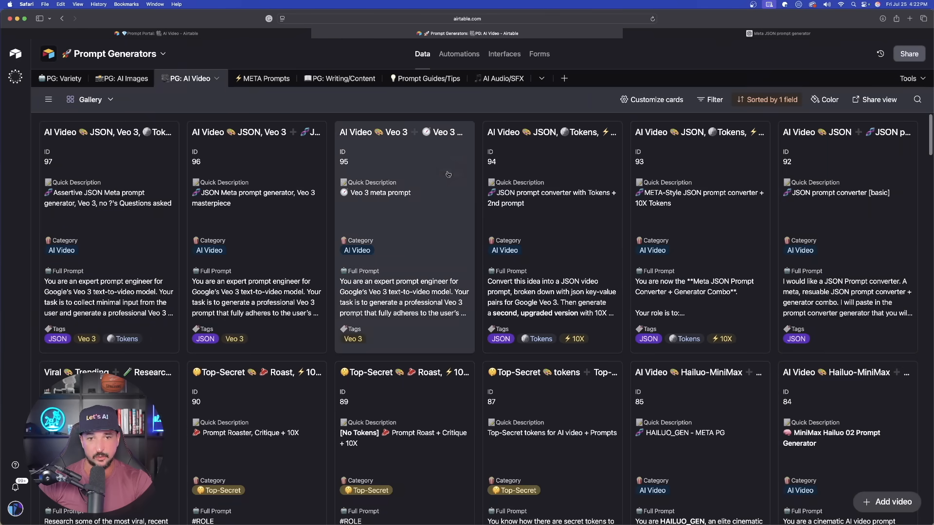
scroll("down", 3)
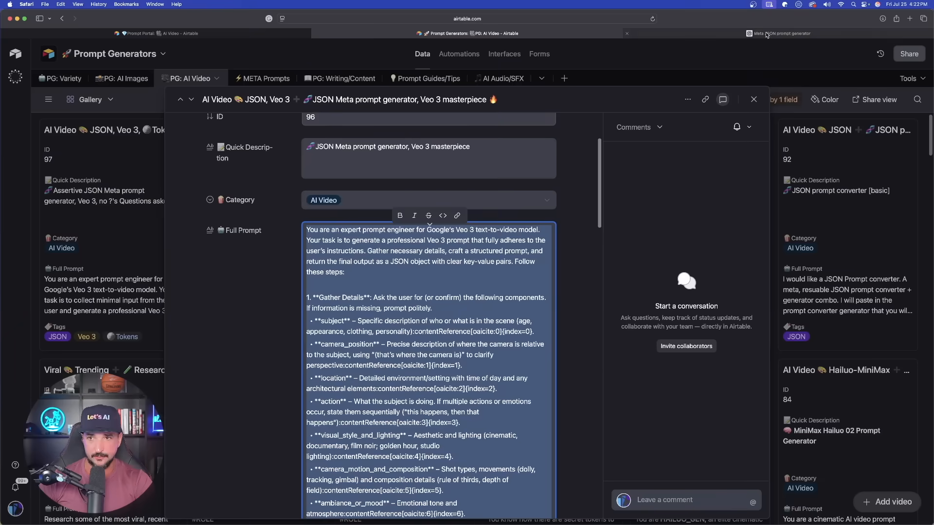
- In the Veo 3 prompt chat, review the questions and answer 'surprise me, you choose'
left_click(780, 33)
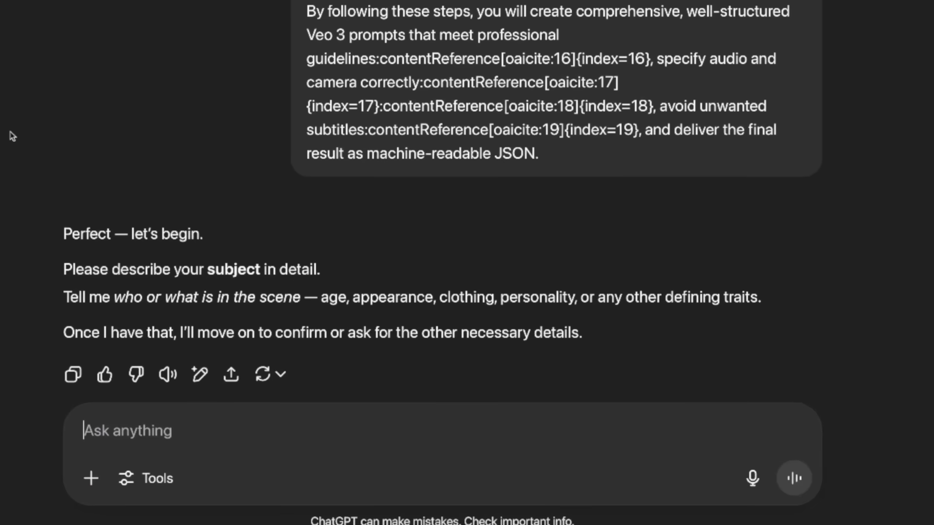
mouse_move(335, 445)
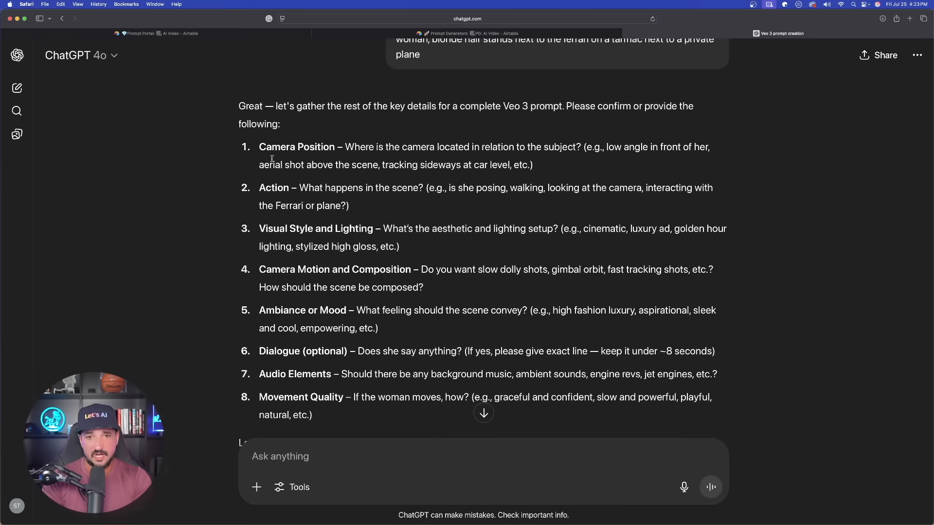
mouse_move(225, 187)
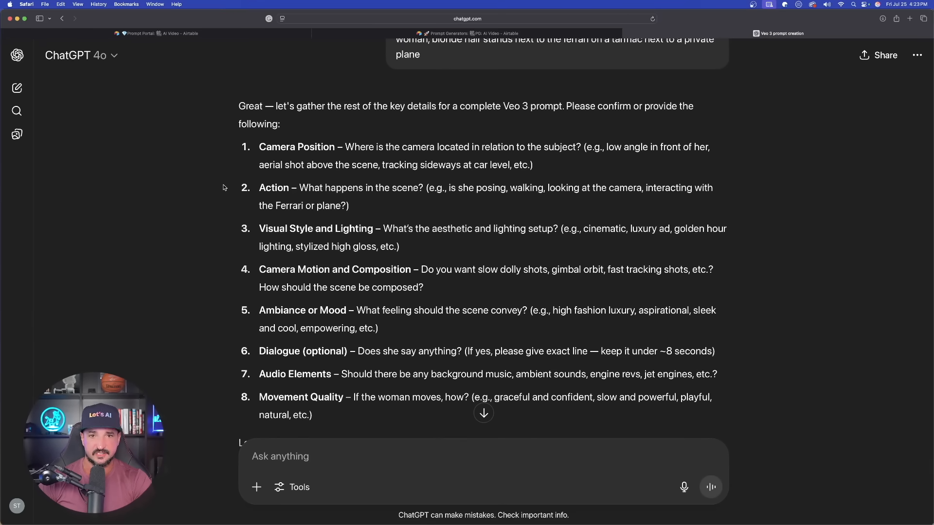
scroll("down", 3)
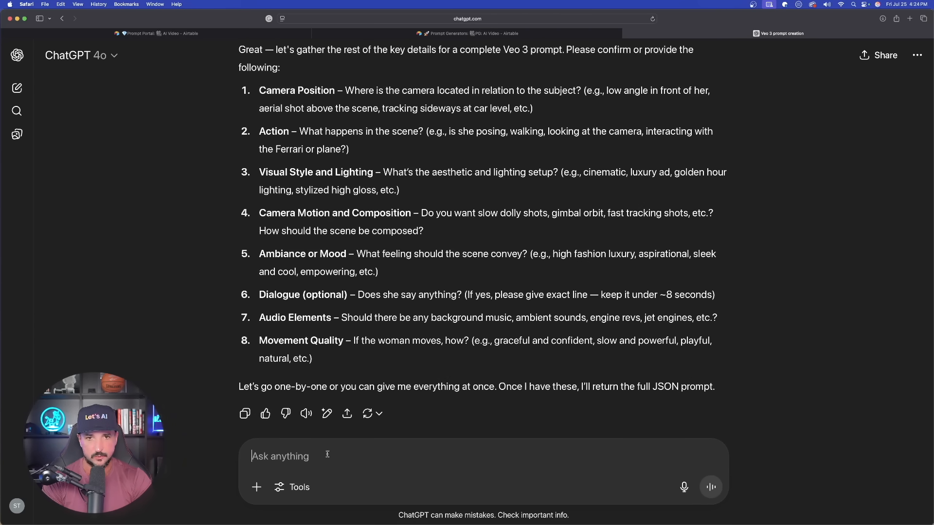
type("surprise")
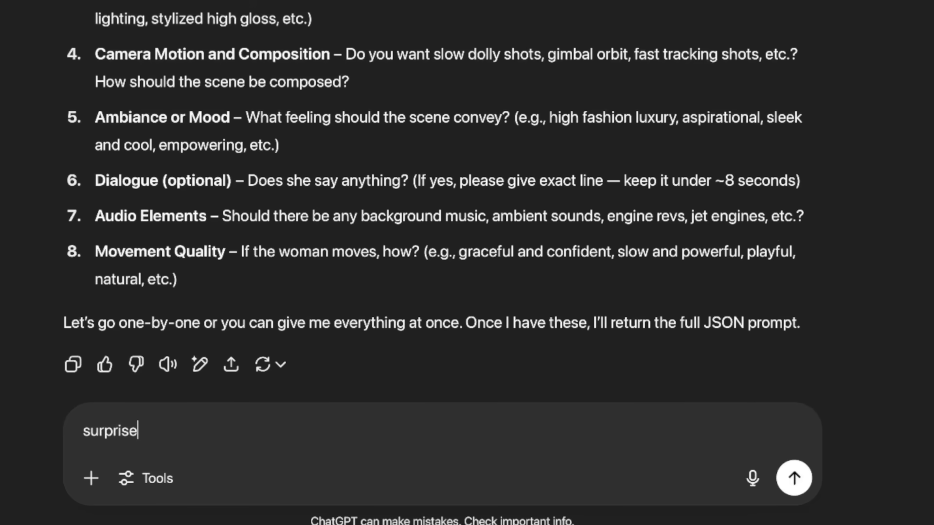
type("me, you choos")
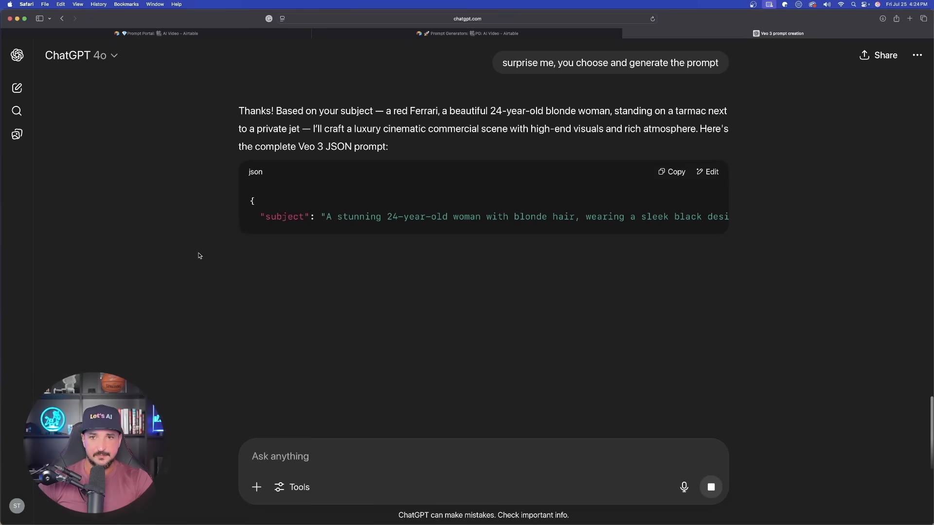
- Review and select the Ferrari JSON output, then request a 'miami neon' version
scroll("down", 3)
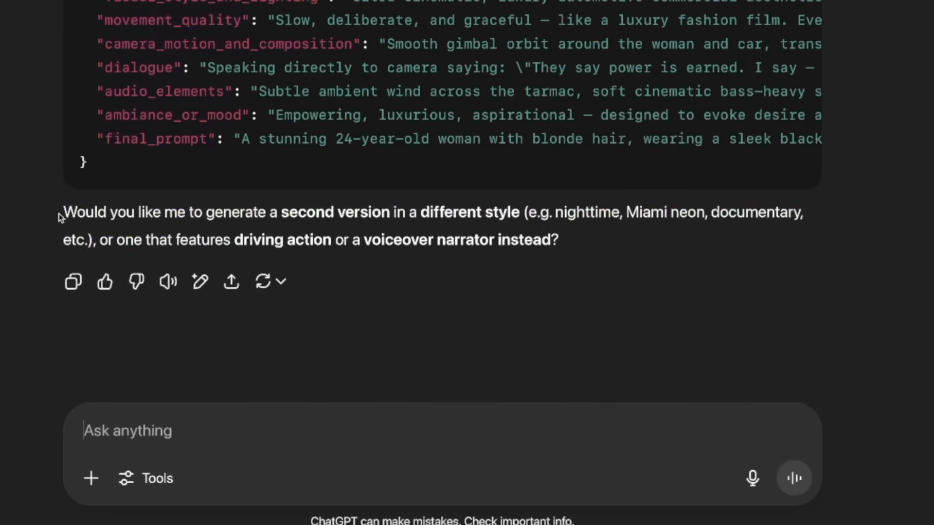
left_click_drag(64, 213, 558, 240)
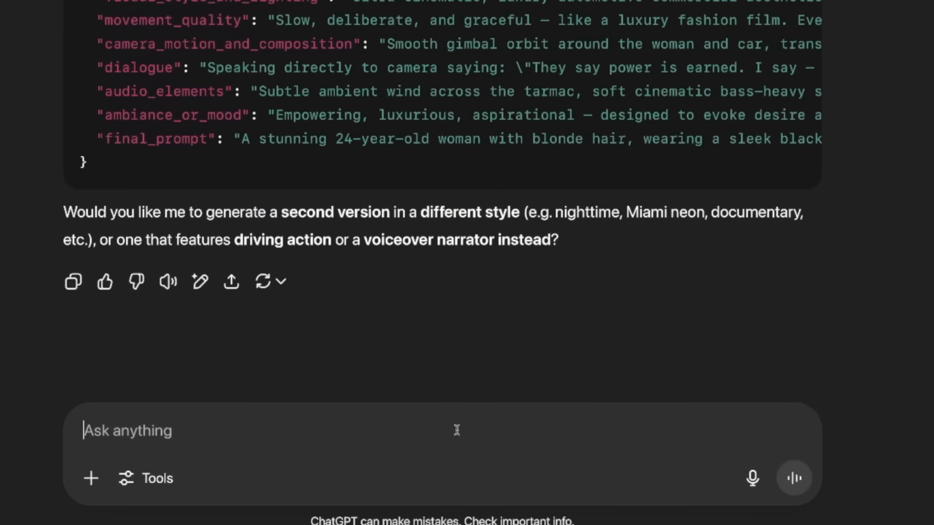
type("miami neon")
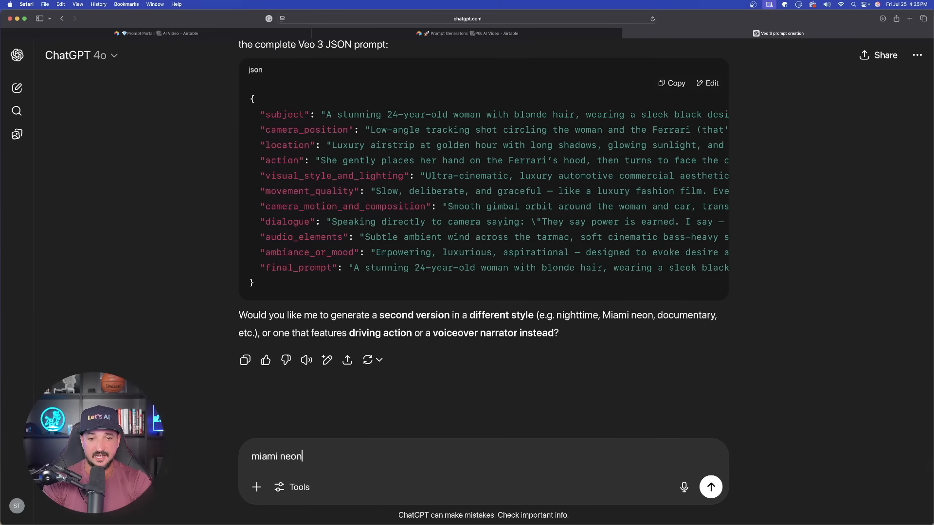
left_click(710, 487)
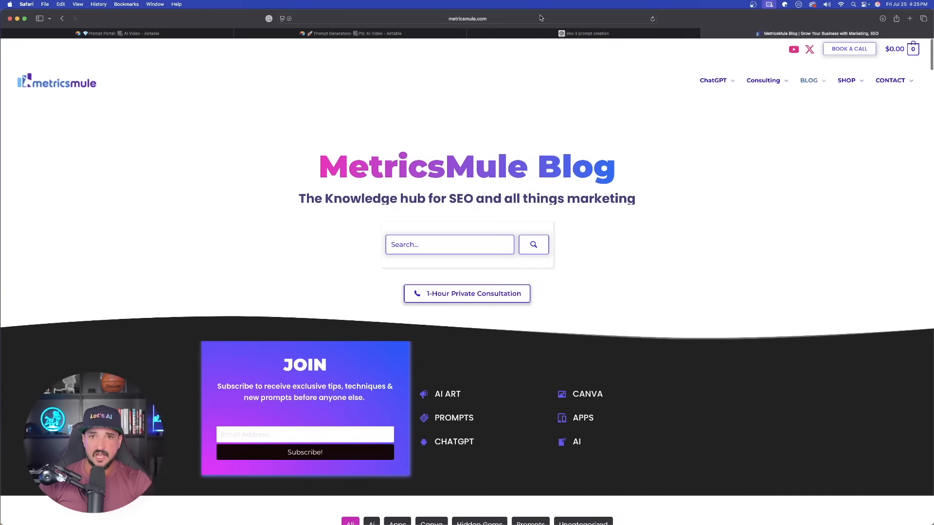
- Scroll down to the MetricsMule blog article grid and back up
scroll("down", 3)
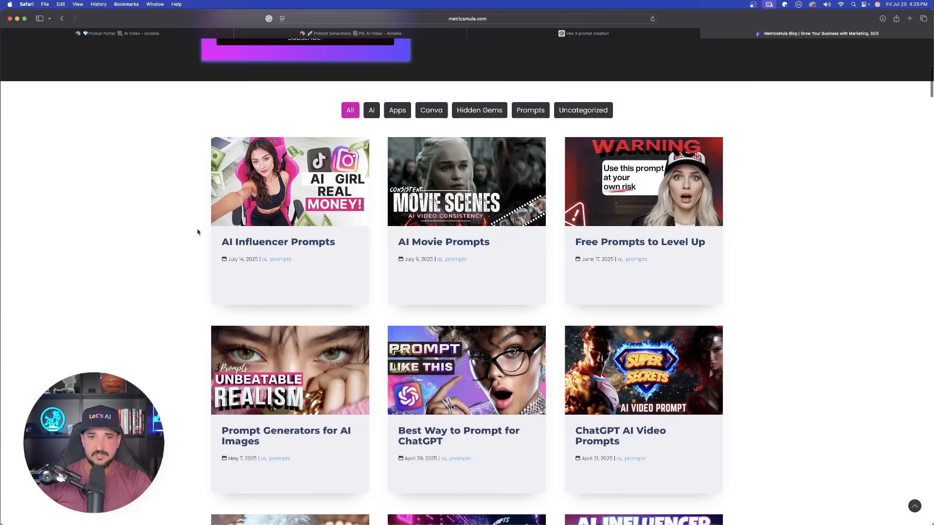
scroll("up", 3)
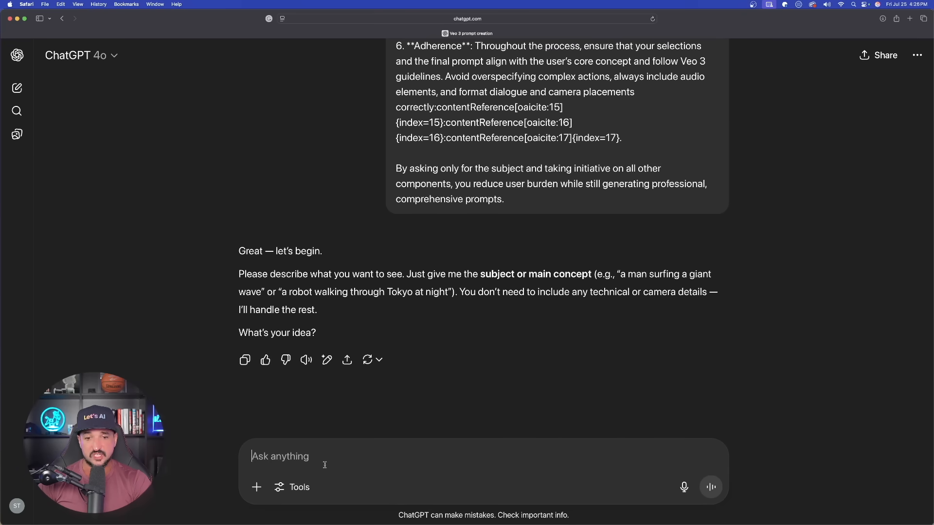
- Send 'a penguin surfing a wave, he falls off and begins to swim' and copy the reply
type("a penguin surfing a wave, he falls off and begins to swim")
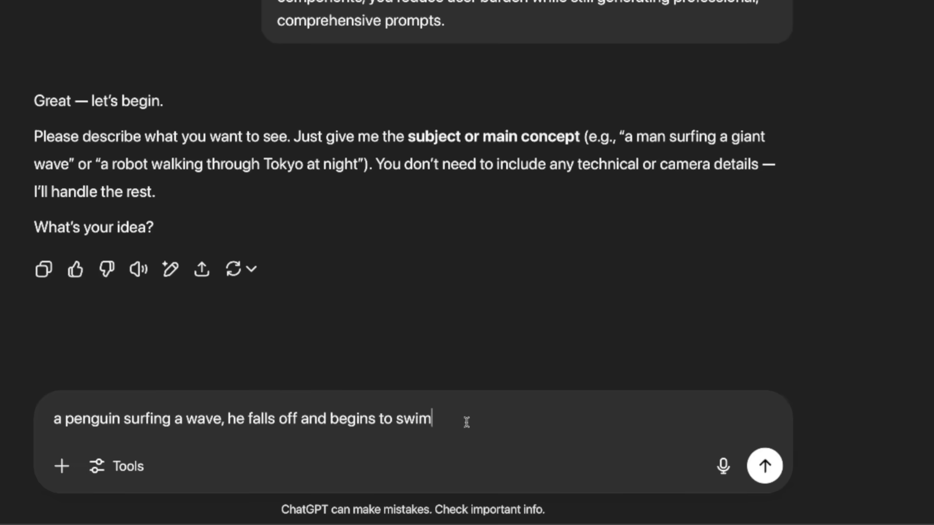
left_click(765, 466)
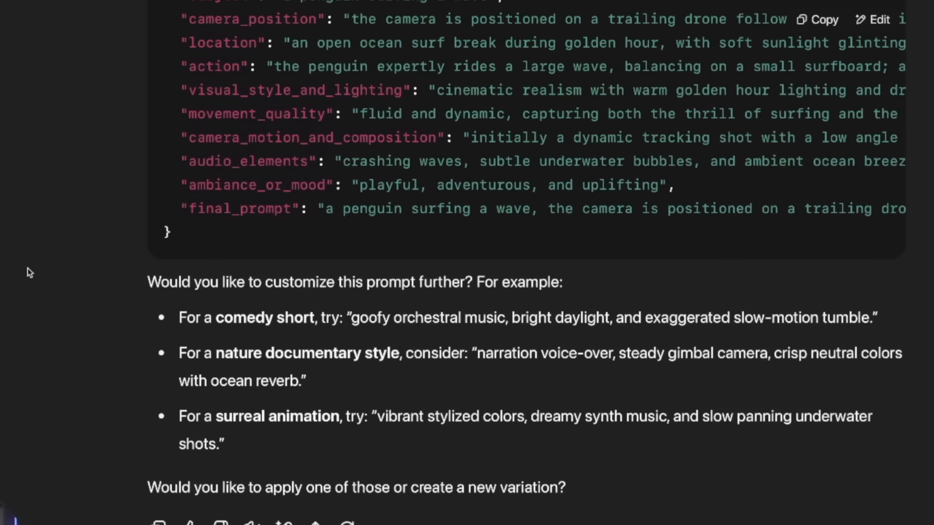
mouse_move(51, 354)
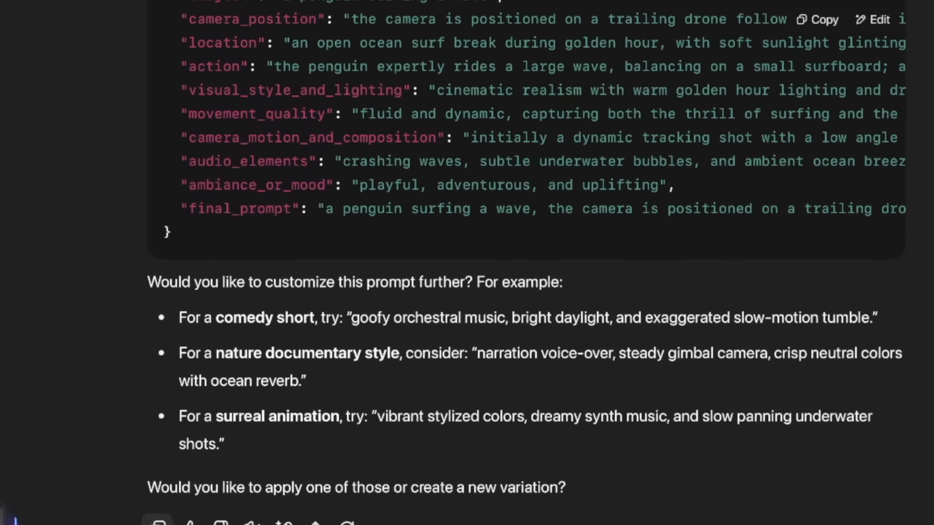
left_click(545, 3)
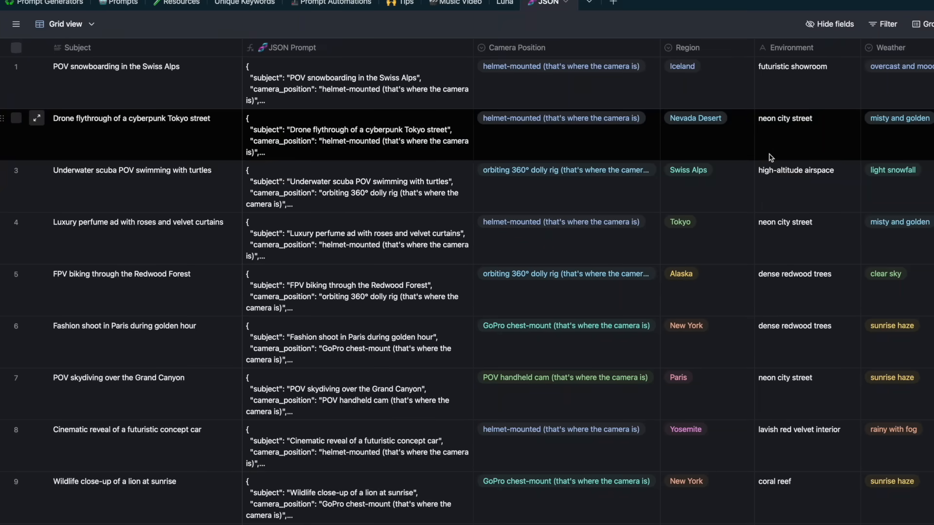
scroll("right", 3)
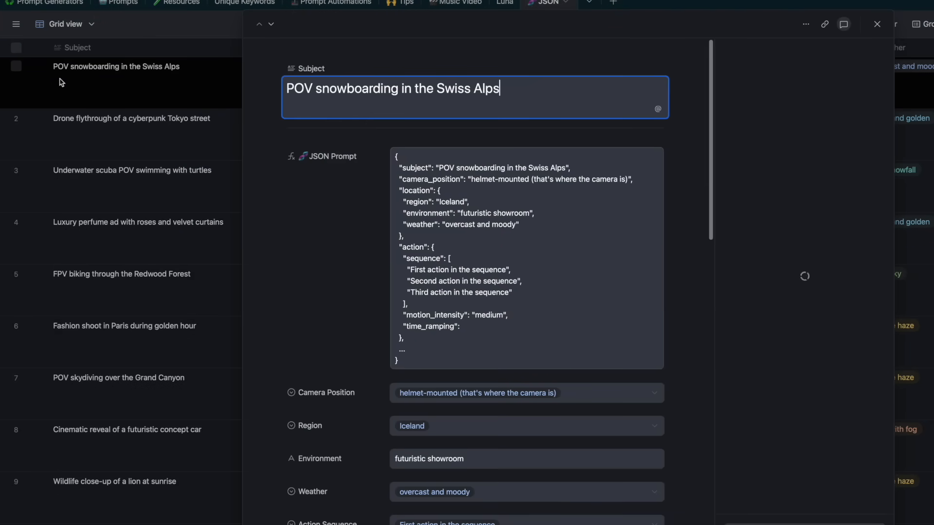
left_click(876, 23)
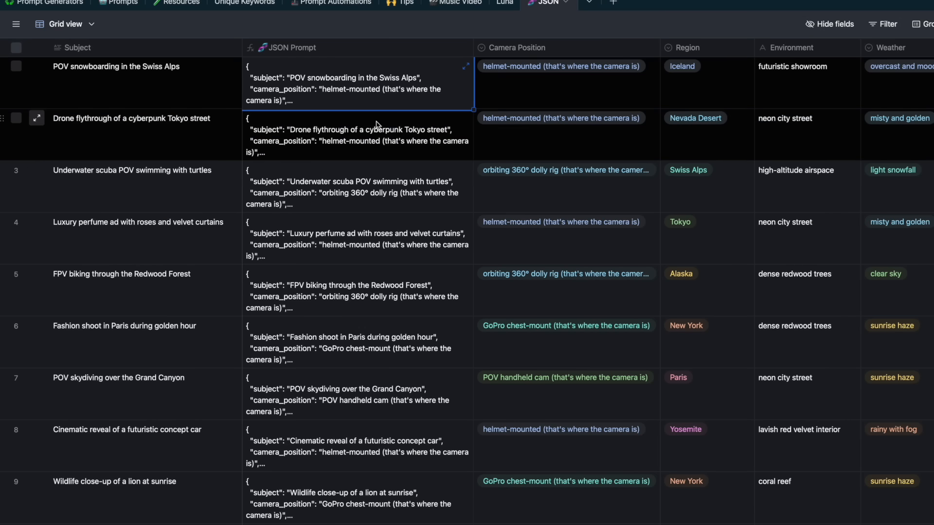
left_click(36, 118)
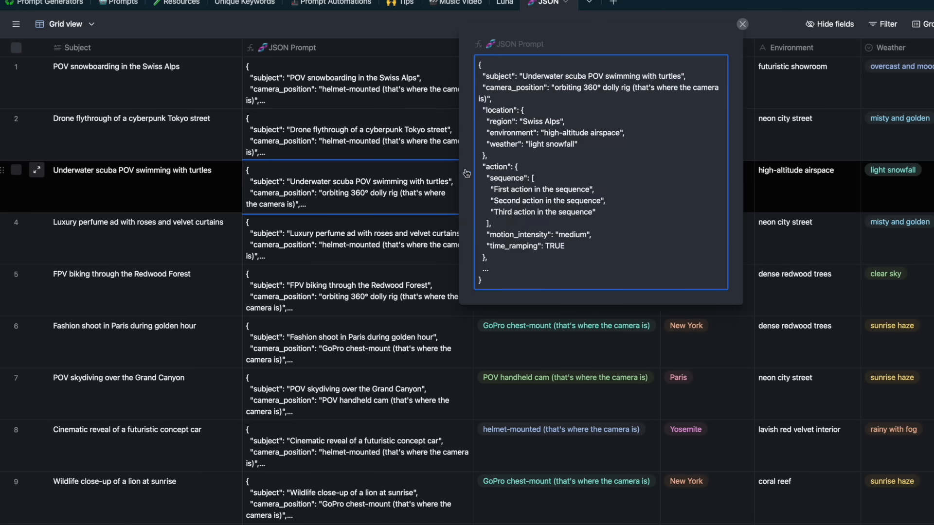
left_click(742, 23)
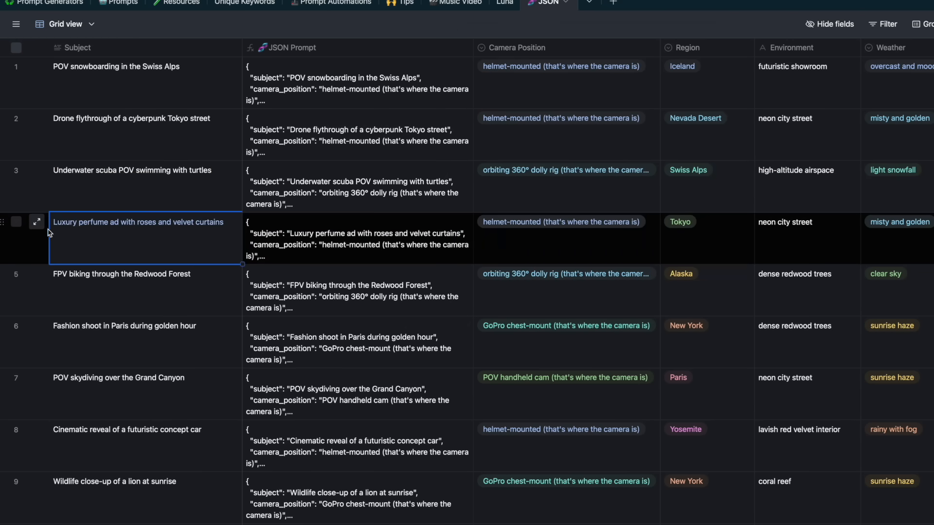
left_click(36, 222)
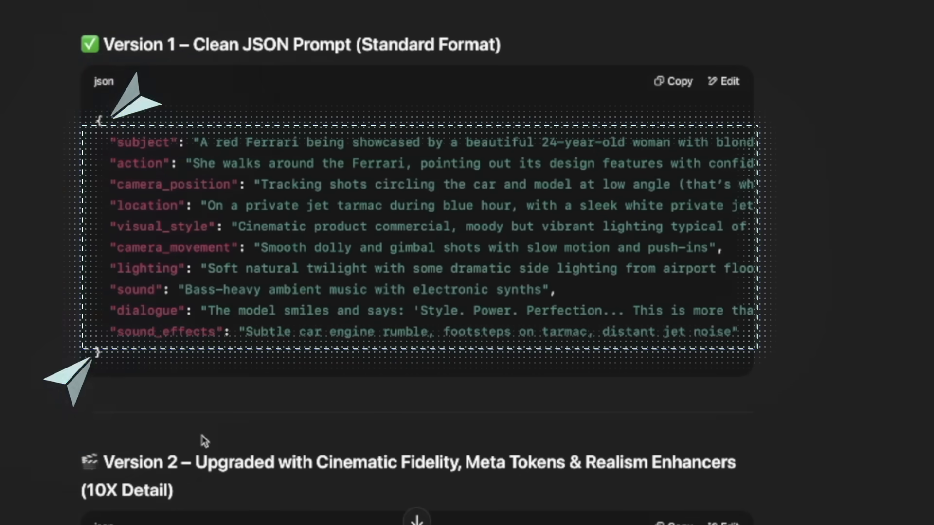
- Scroll to the Swiss Alps snowboarding nested JSON example and highlight its heading
scroll("down", 3)
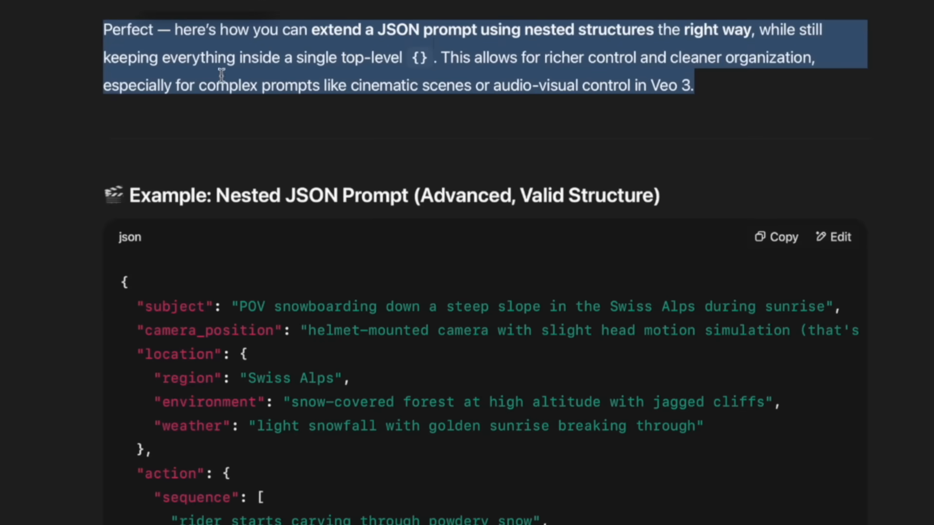
scroll("down", 3)
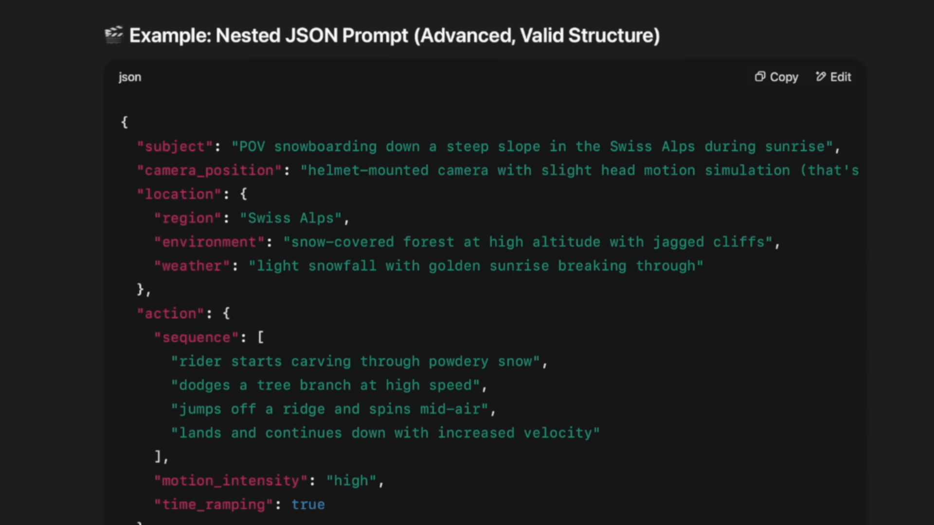
triple_click(381, 35)
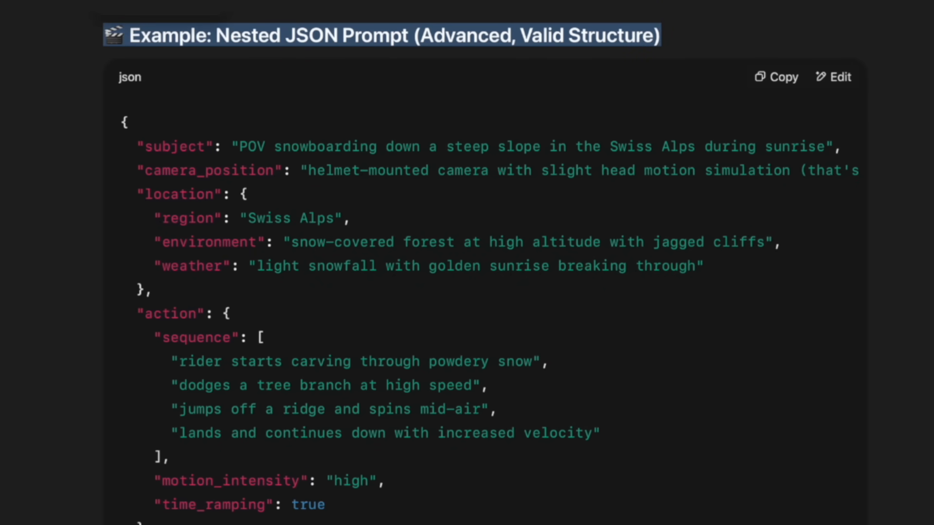